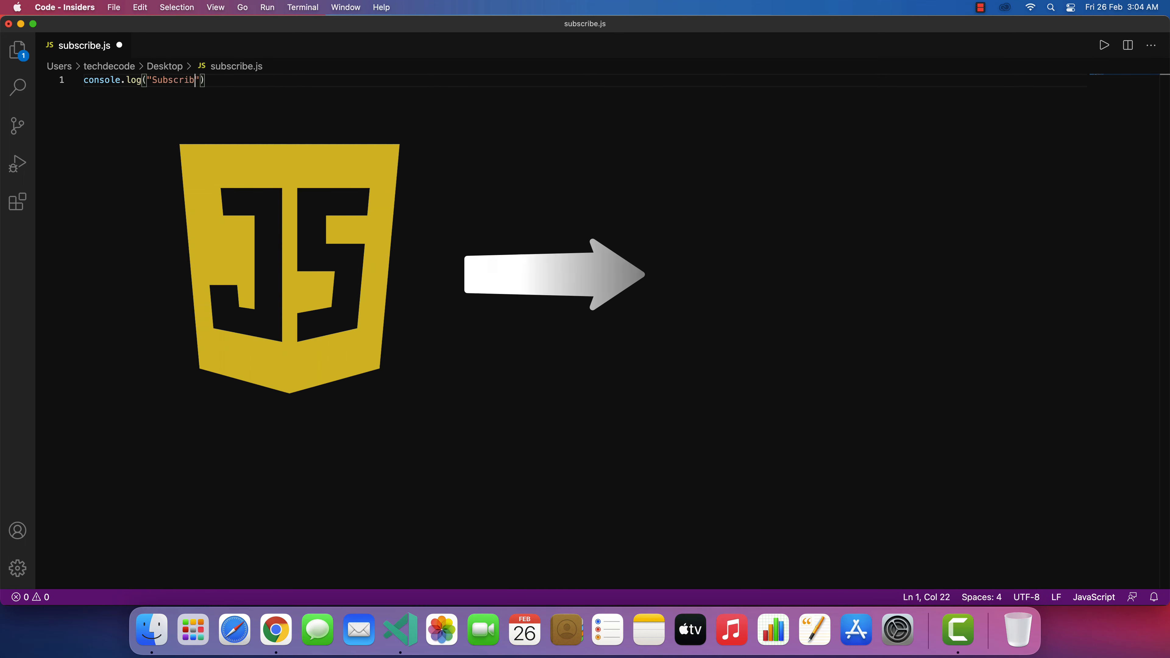
- Add var fname = prompt("Enter your first name : "); after loading prompt-sync in inputprogram.js
click(1104, 46)
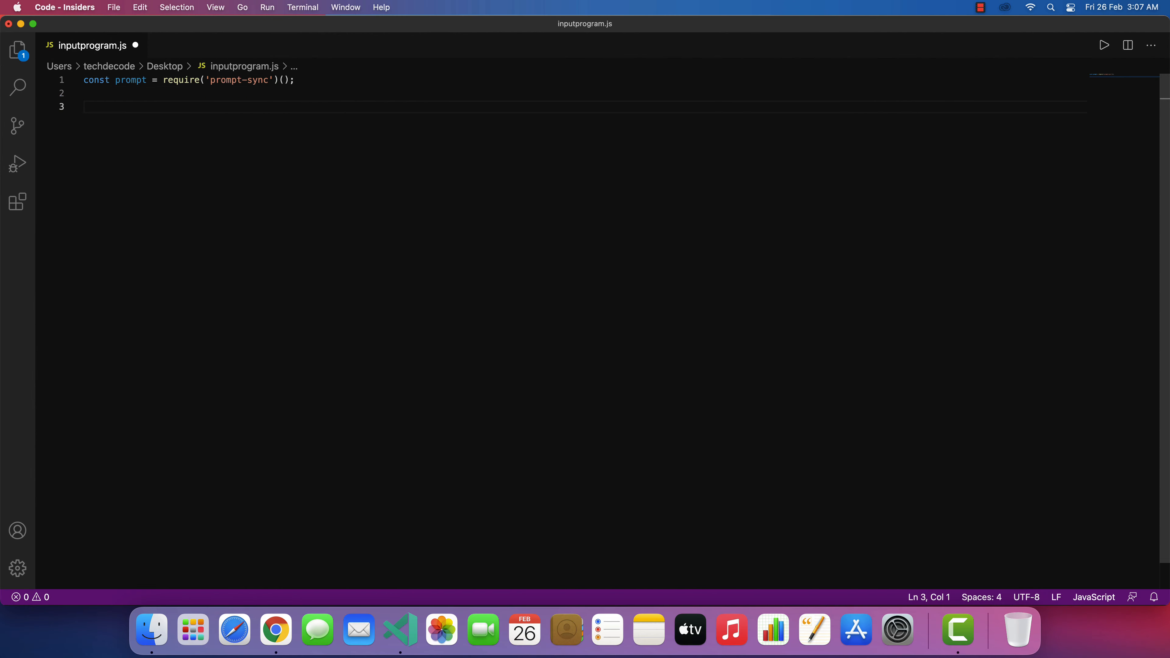
text(var fname = prompt("Enter your first name : ");)
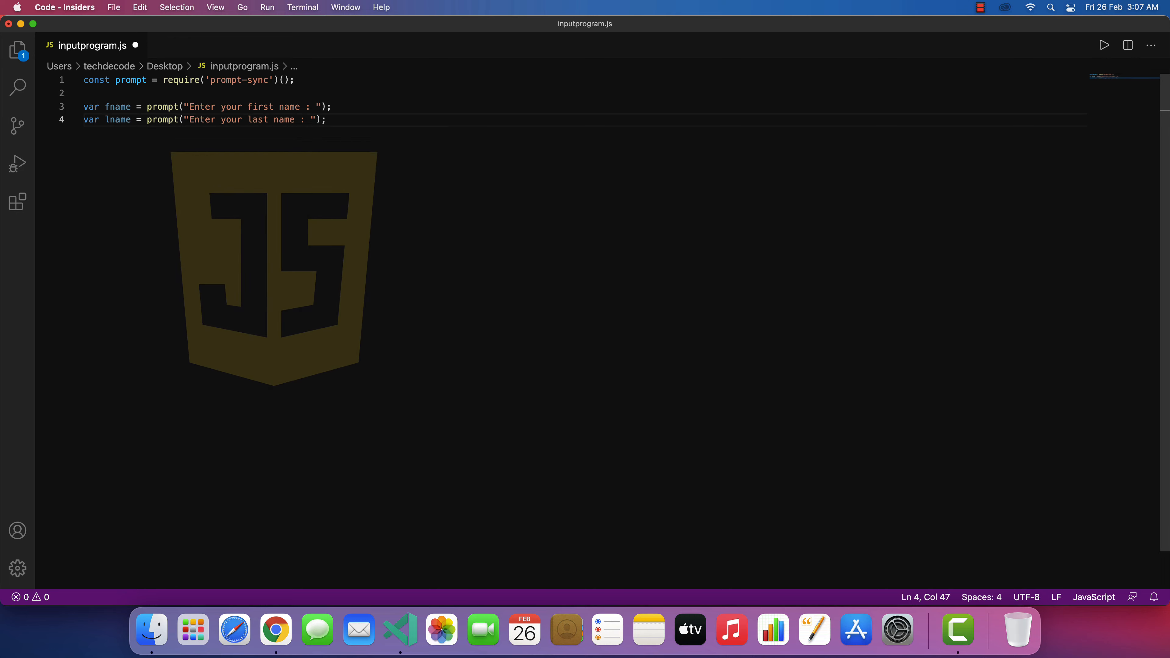